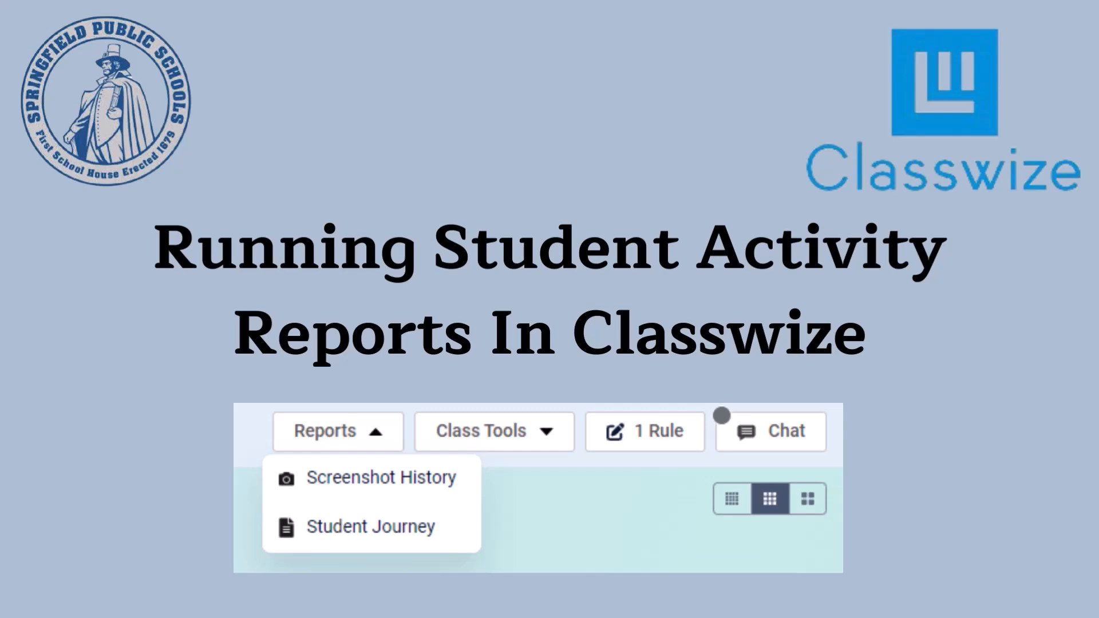
Enter the Test Class #2 classroom from My Classes
{"action": "left_click", "coordinate": [381, 477]}
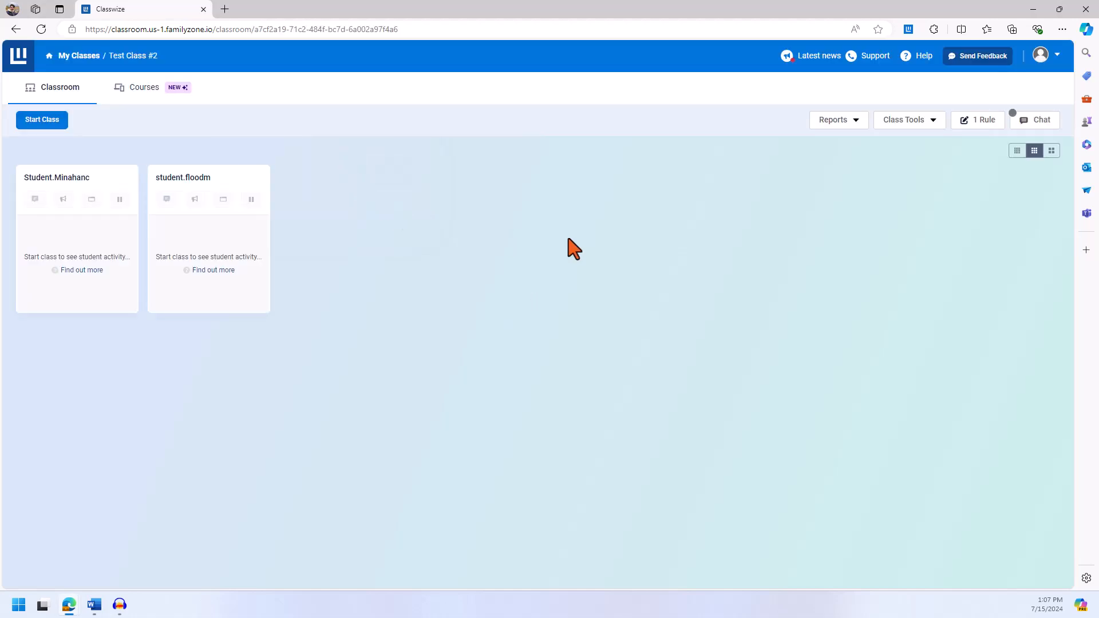
{"action": "left_click", "coordinate": [838, 120]}
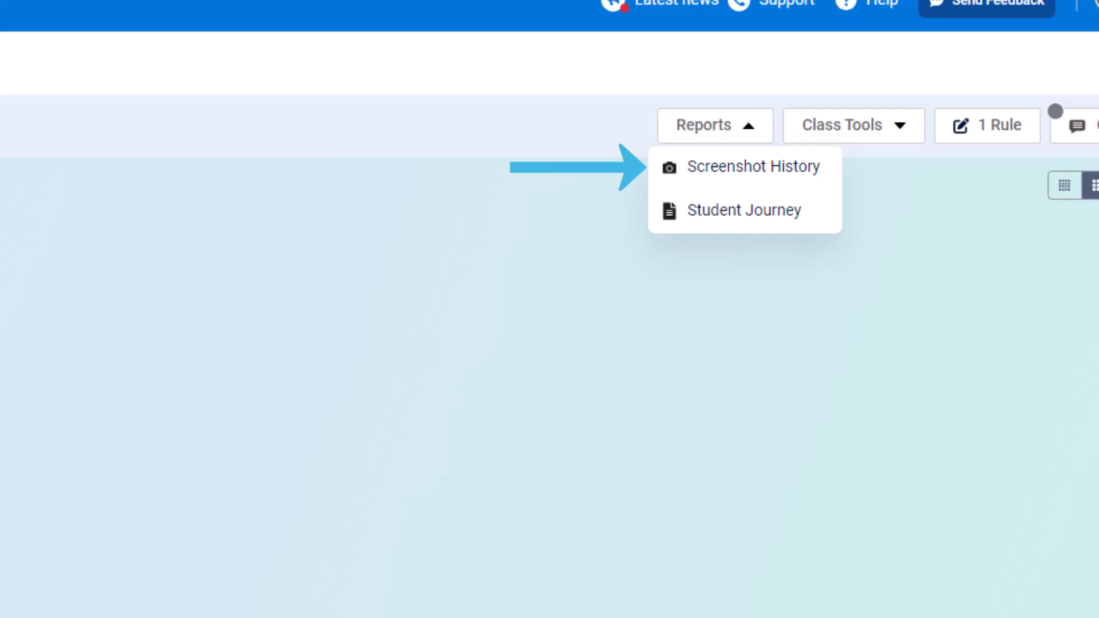
{"action": "left_click", "coordinate": [753, 166]}
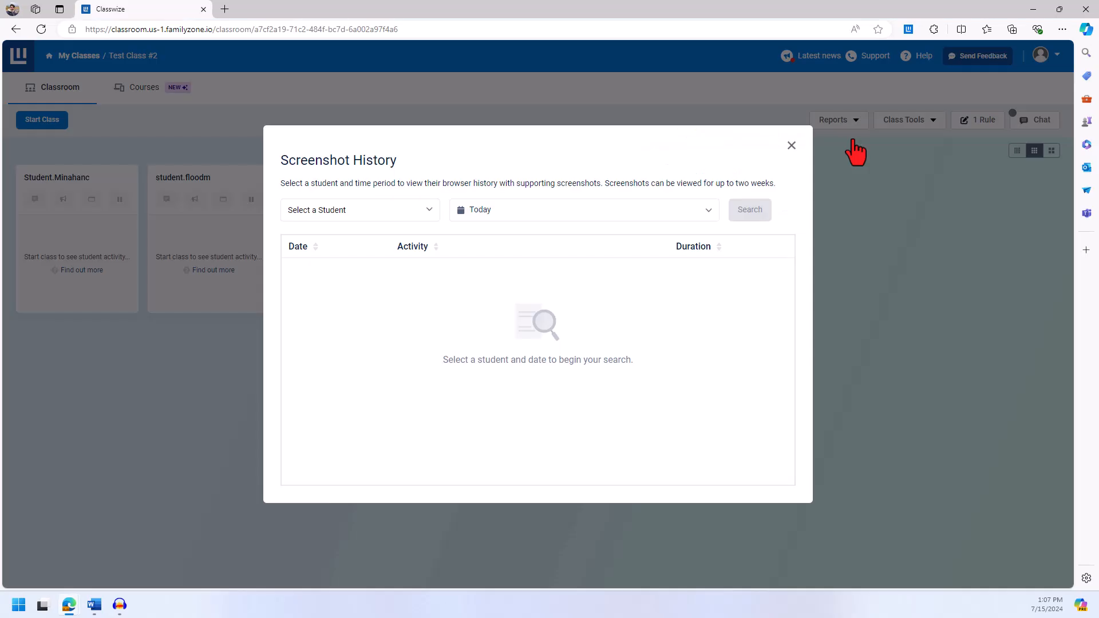
{"action": "left_click", "coordinate": [360, 211]}
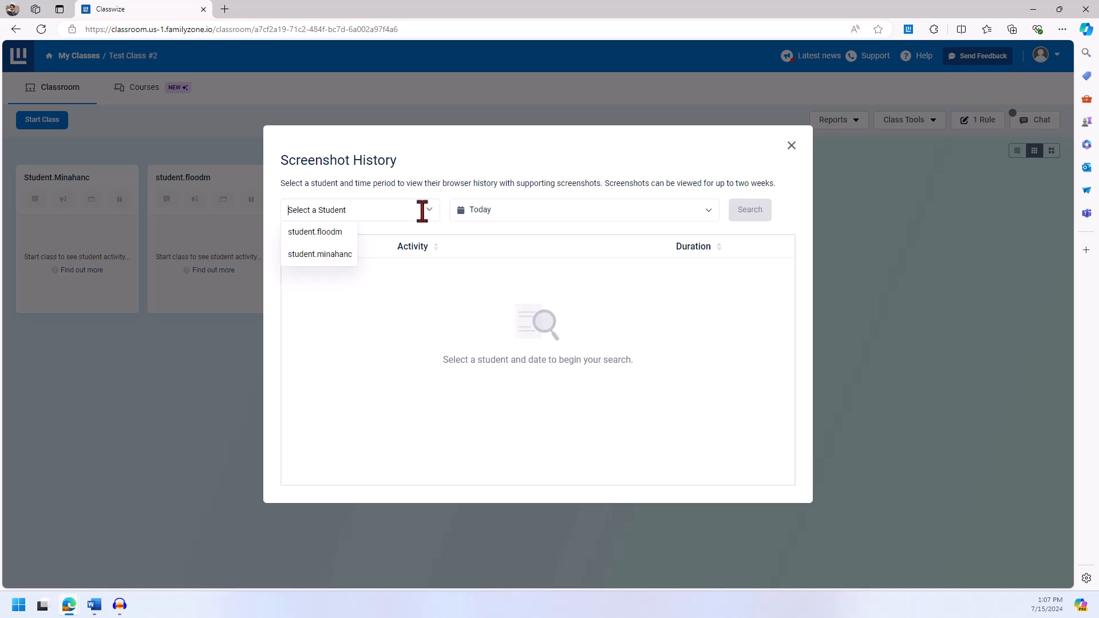
{"action": "left_click", "coordinate": [320, 254]}
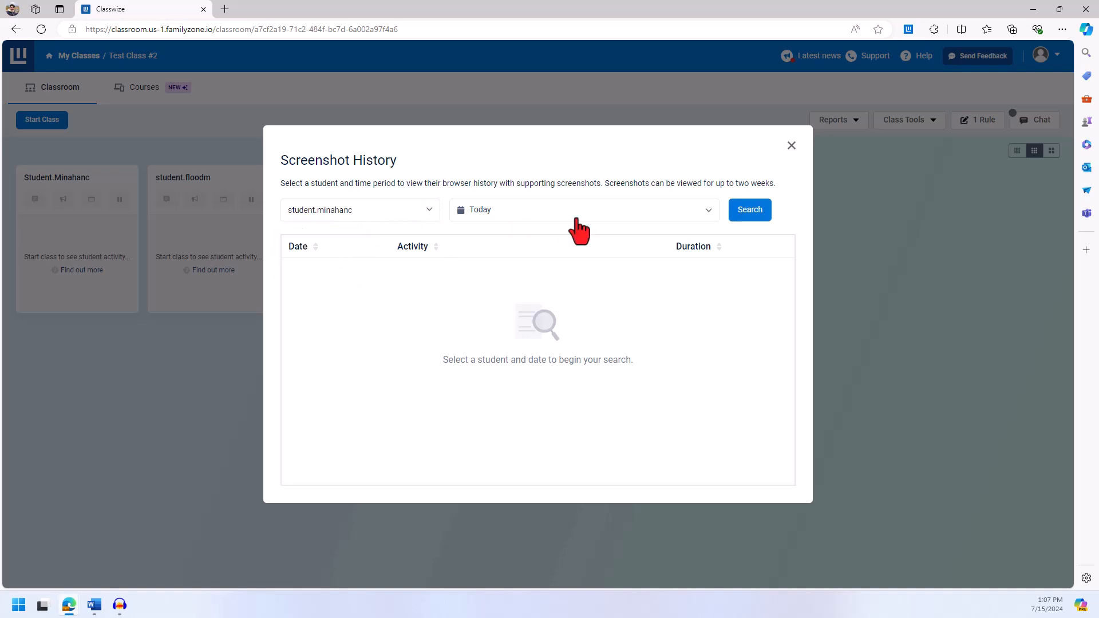
Set the date range to July 1–12, 2024 and run the search
{"action": "left_click", "coordinate": [583, 210]}
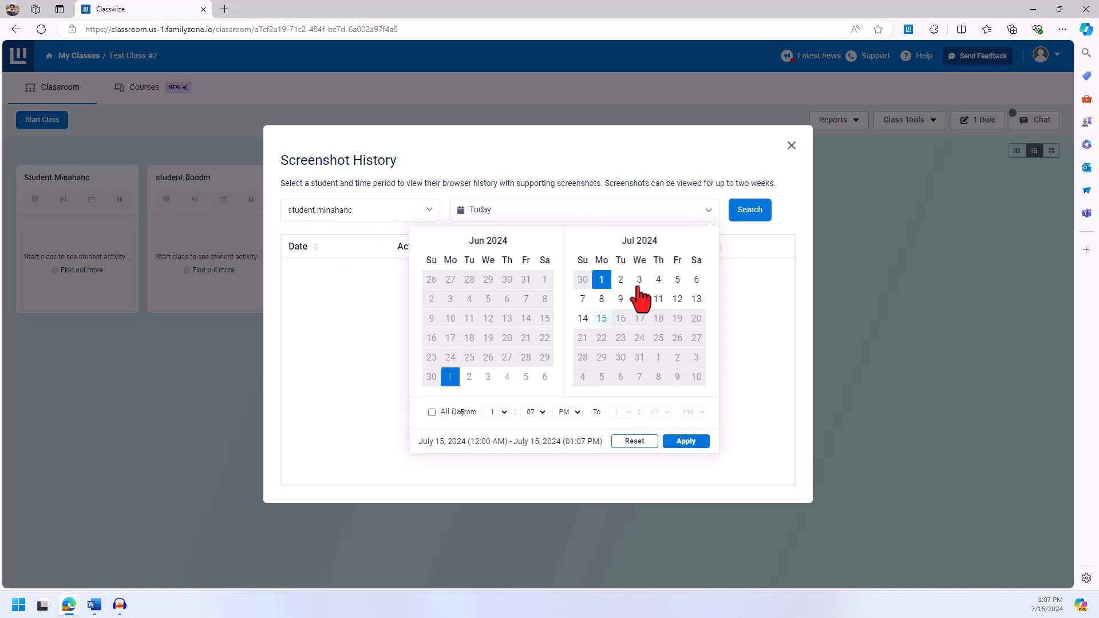
{"action": "left_click", "coordinate": [678, 298]}
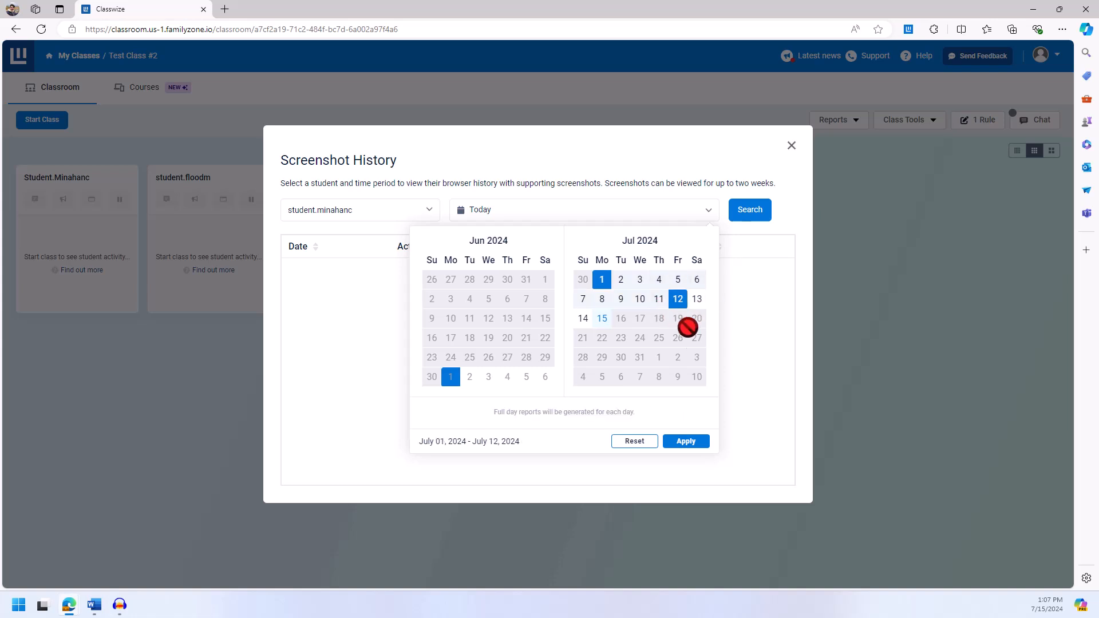
{"action": "left_click", "coordinate": [685, 442]}
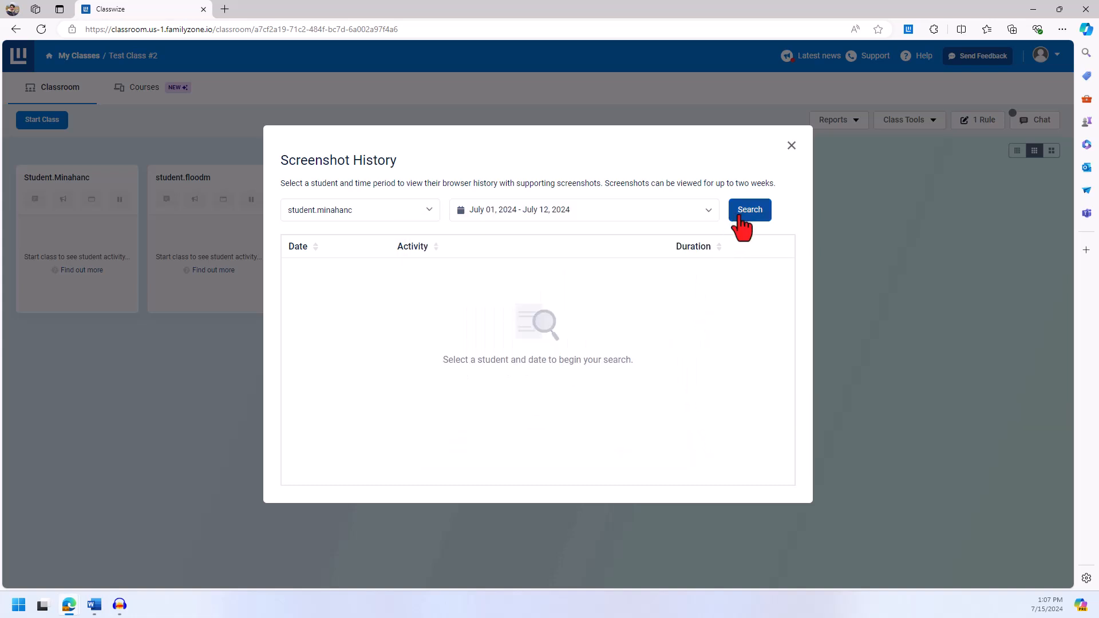
{"action": "left_click", "coordinate": [749, 210]}
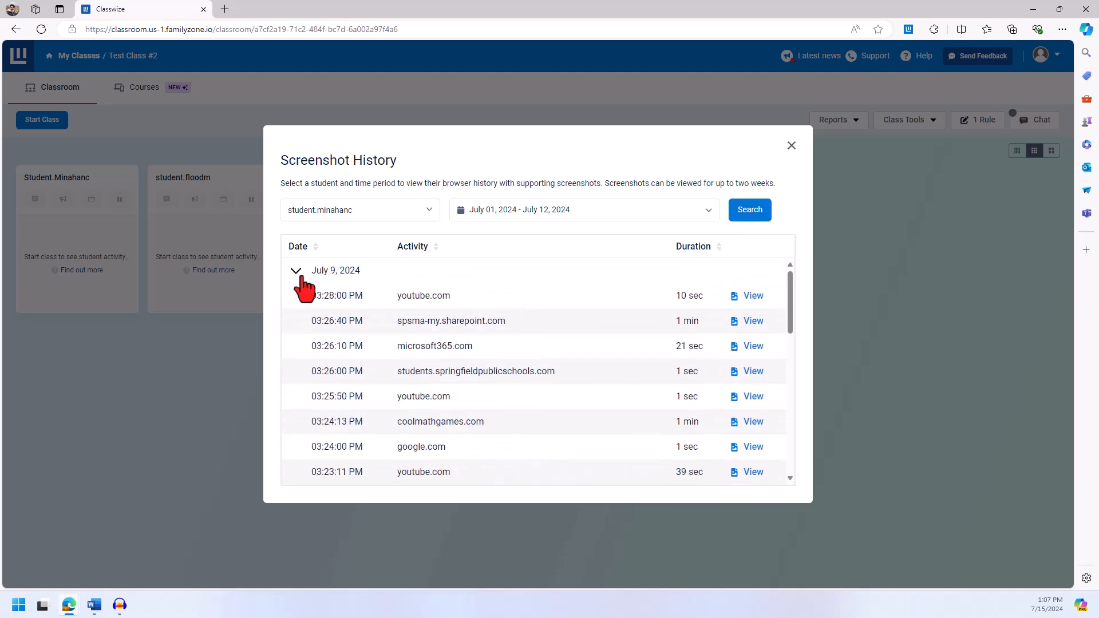
{"action": "mouse_move", "coordinate": [538, 315]}
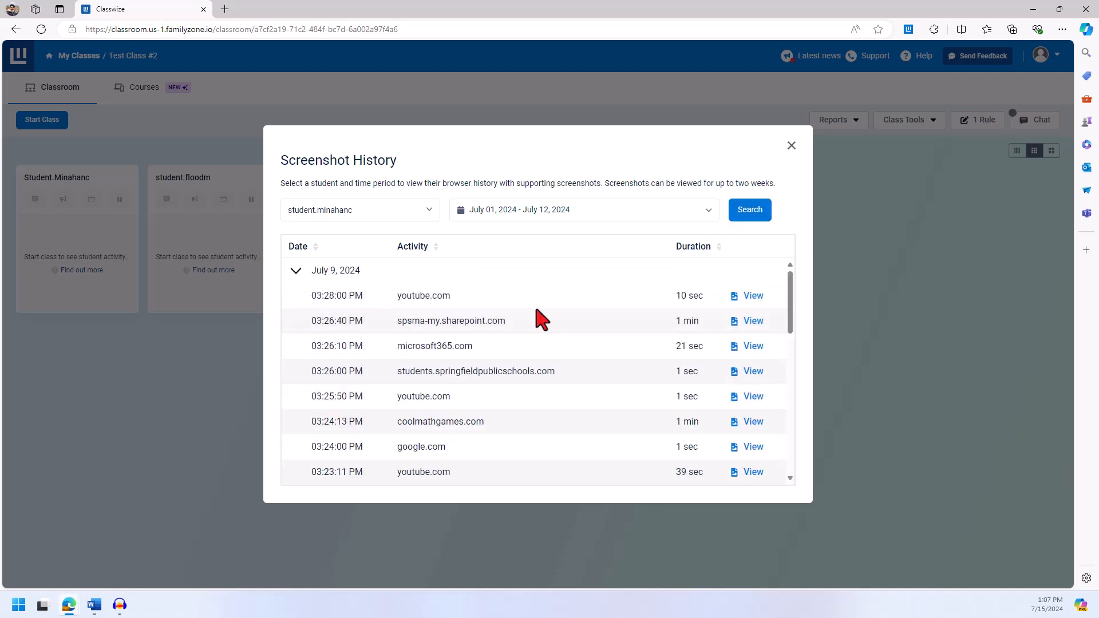
View the coolmathgames.com July 9 screenshots, including the 03:25:10 and 03:25:43 PM captures
{"action": "scroll", "scroll_direction": "down", "scroll_amount": 3}
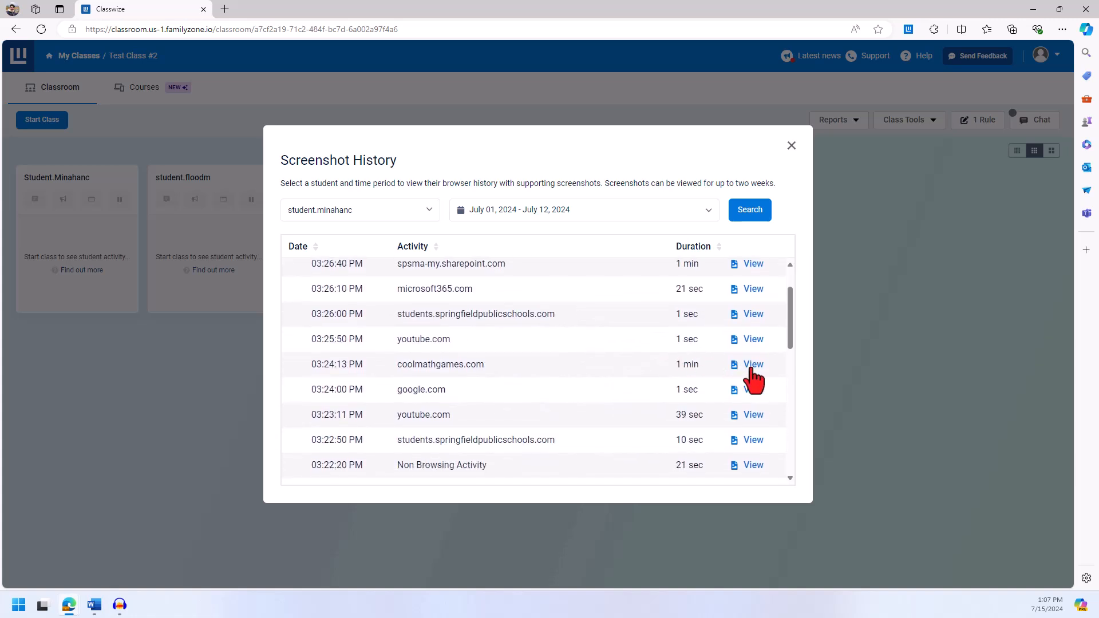
{"action": "left_click", "coordinate": [753, 363]}
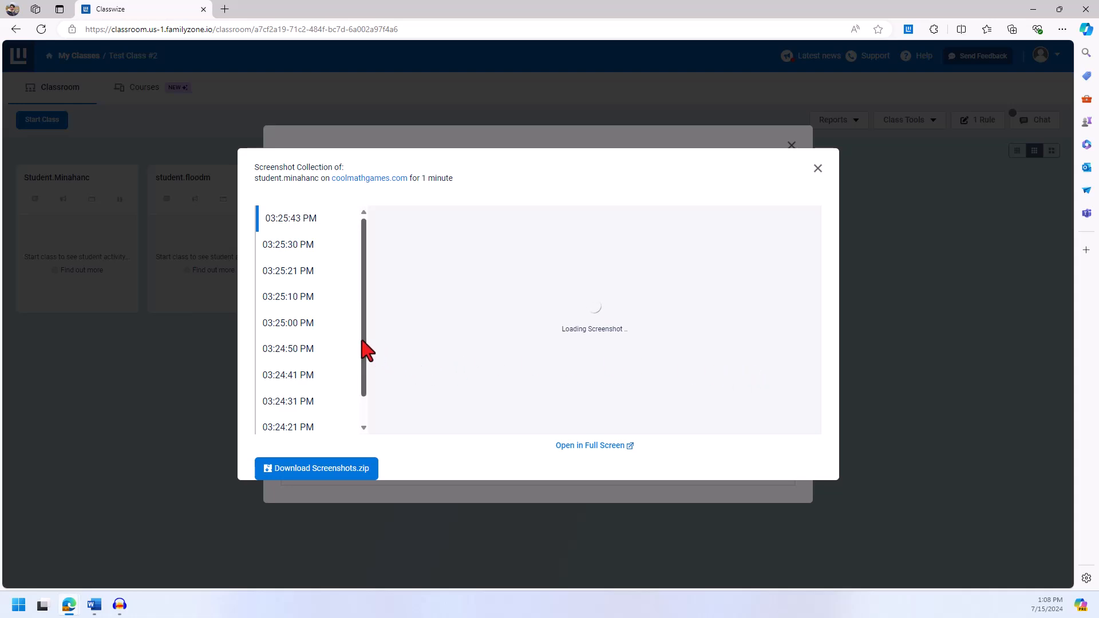
{"action": "left_click", "coordinate": [289, 296]}
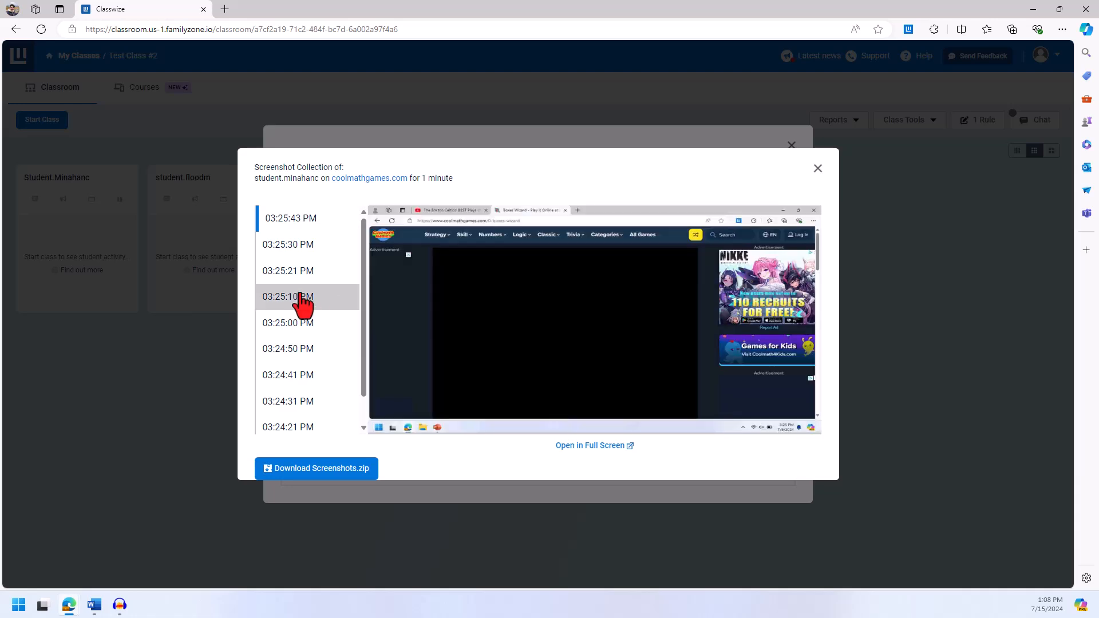
{"action": "left_click", "coordinate": [290, 296]}
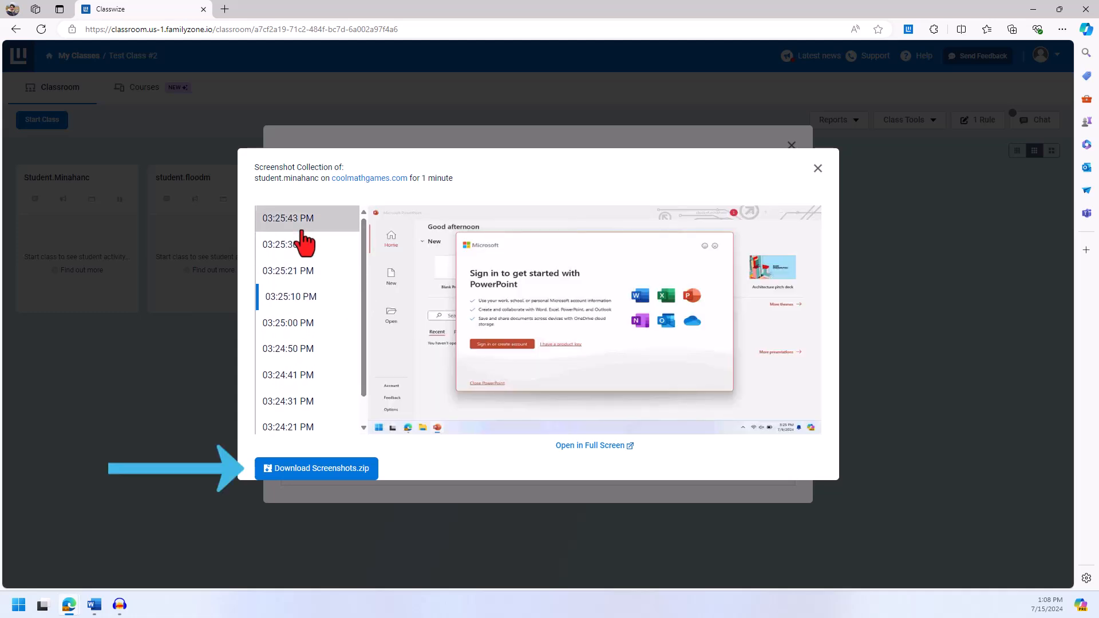
{"action": "left_click", "coordinate": [288, 218]}
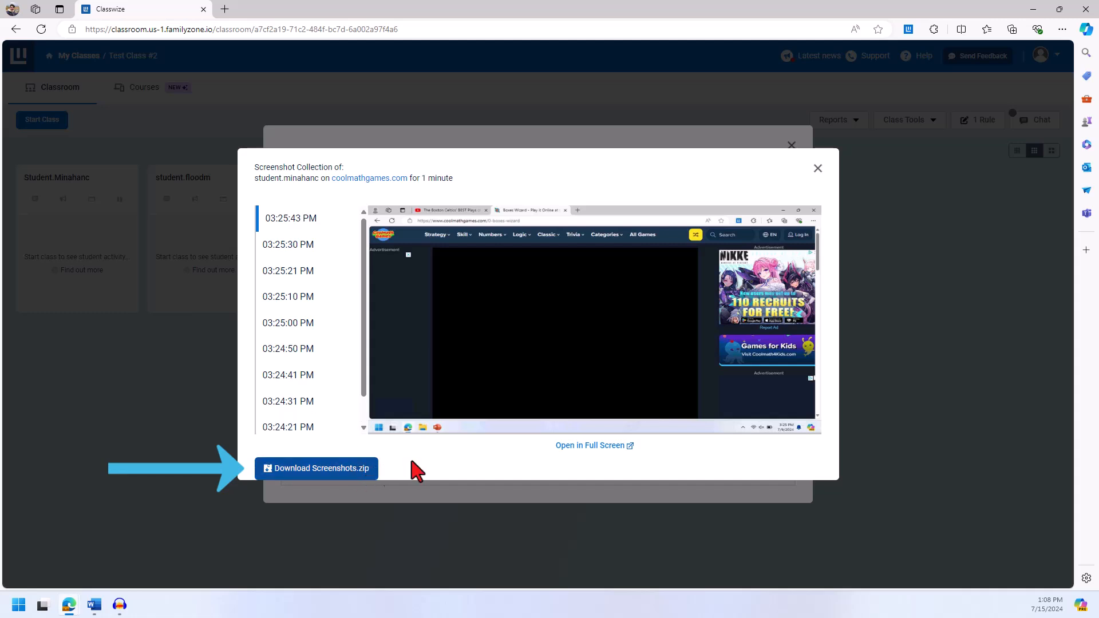
{"action": "mouse_move", "coordinate": [618, 455]}
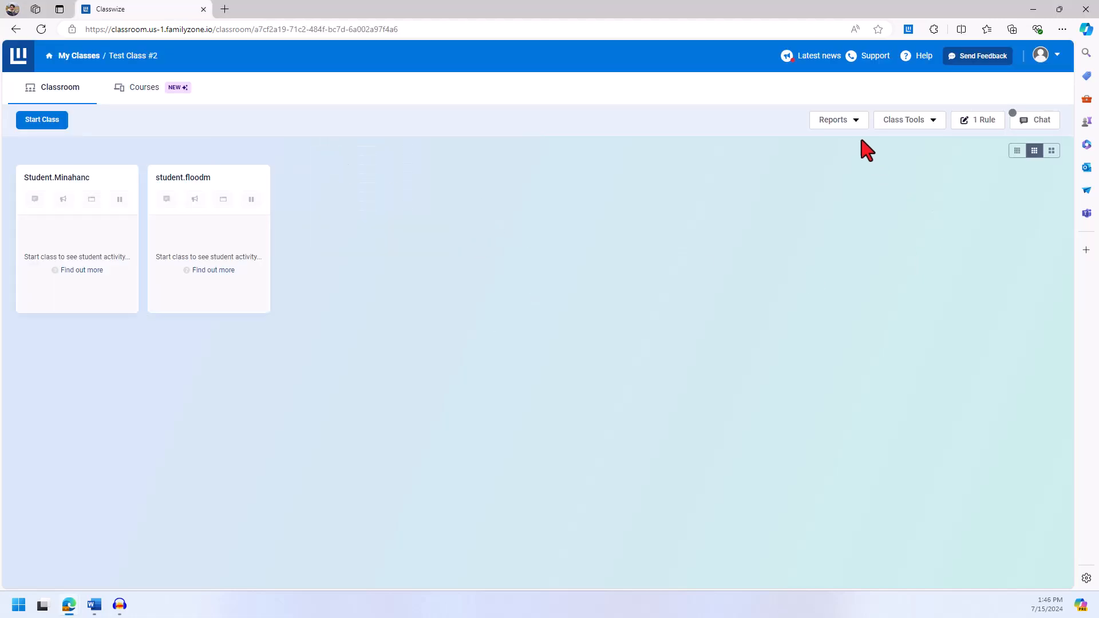
Start a Student Journey report for the student with a custom Mar 1–Jun 19, 2024 range
{"action": "left_click", "coordinate": [837, 120]}
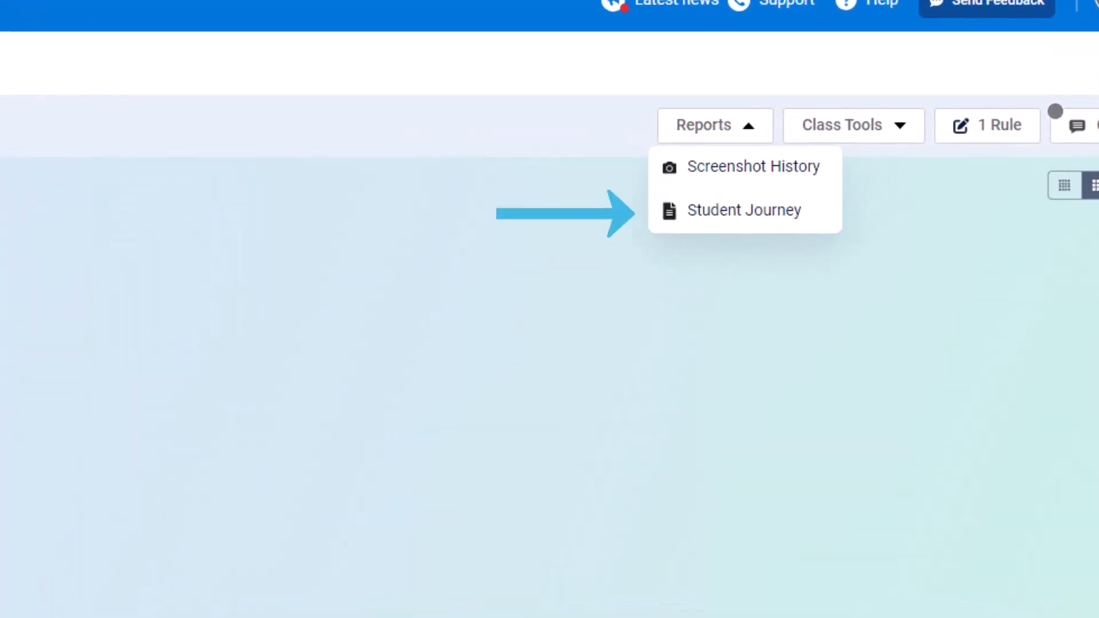
{"action": "left_click", "coordinate": [743, 211]}
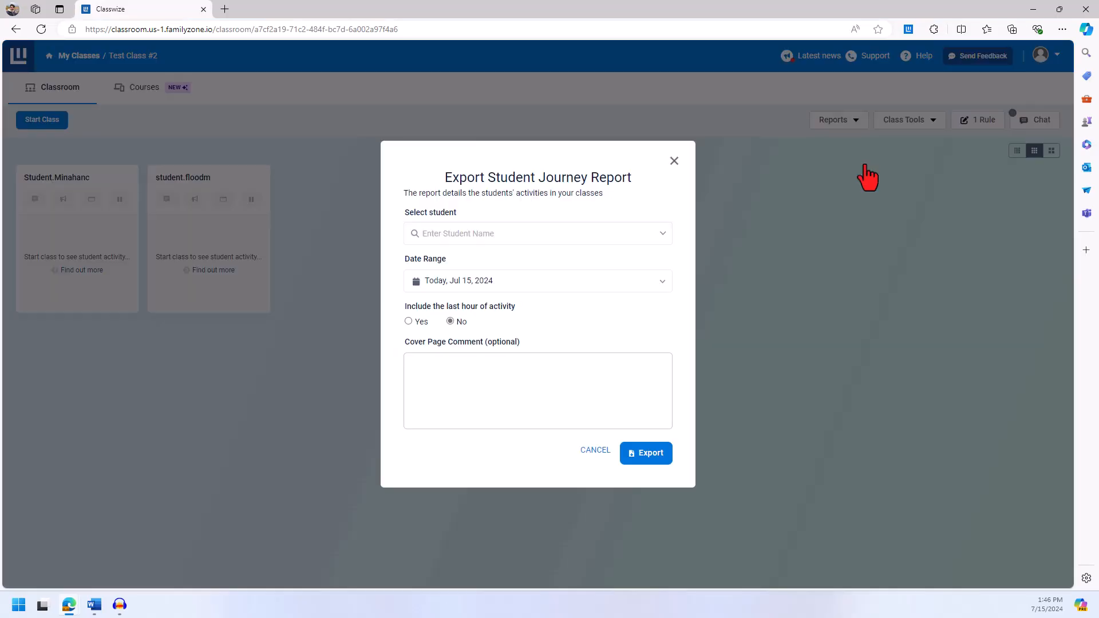
{"action": "left_click", "coordinate": [538, 233]}
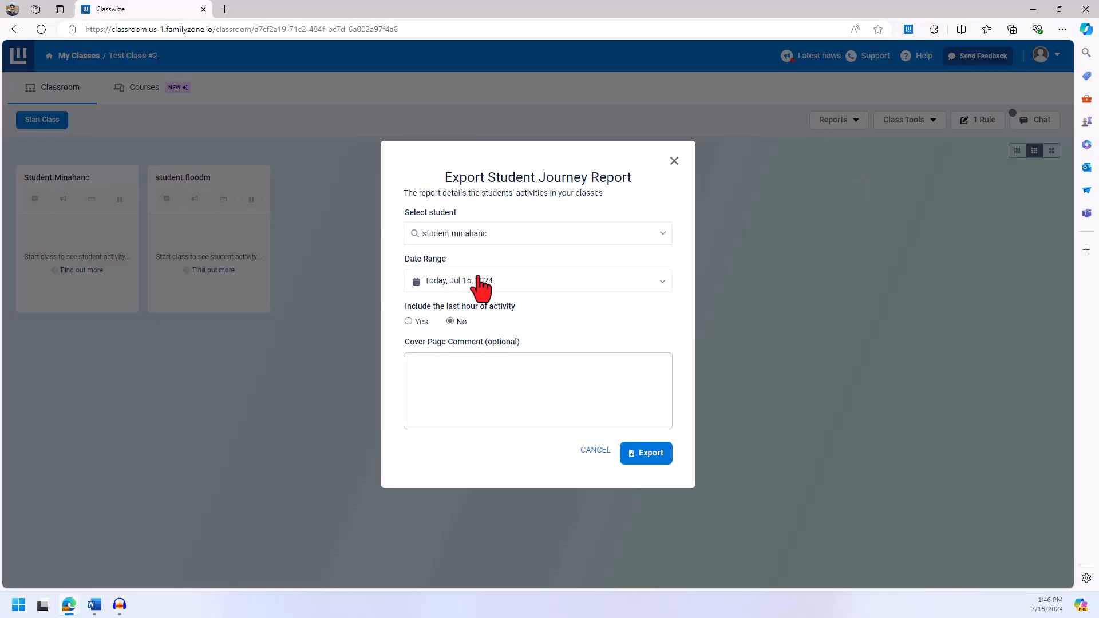
{"action": "left_click", "coordinate": [538, 281]}
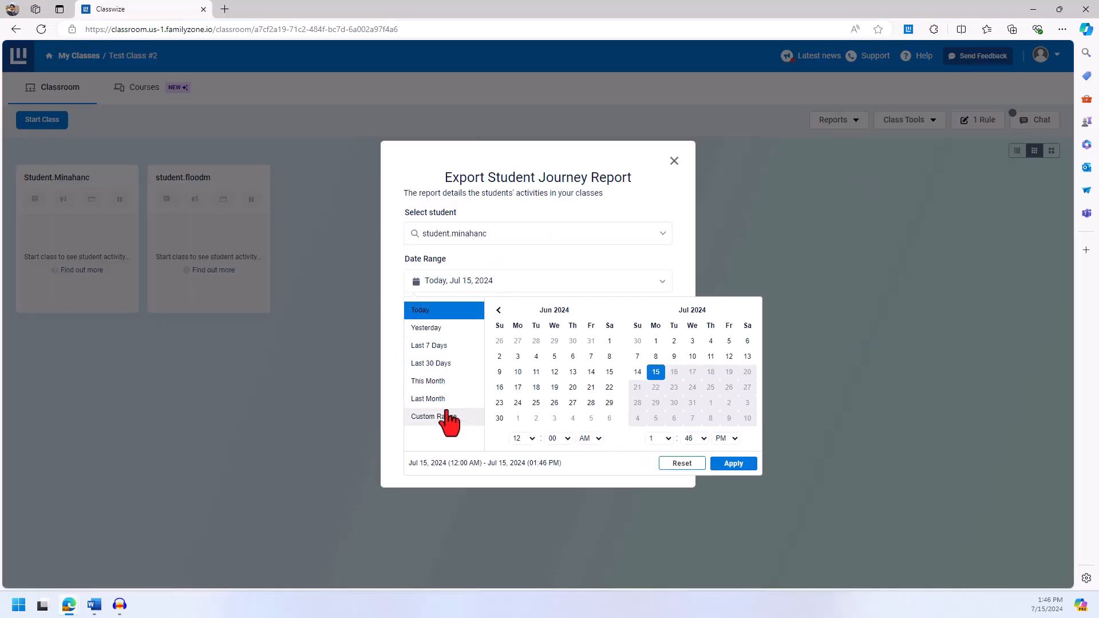
{"action": "left_click", "coordinate": [499, 310]}
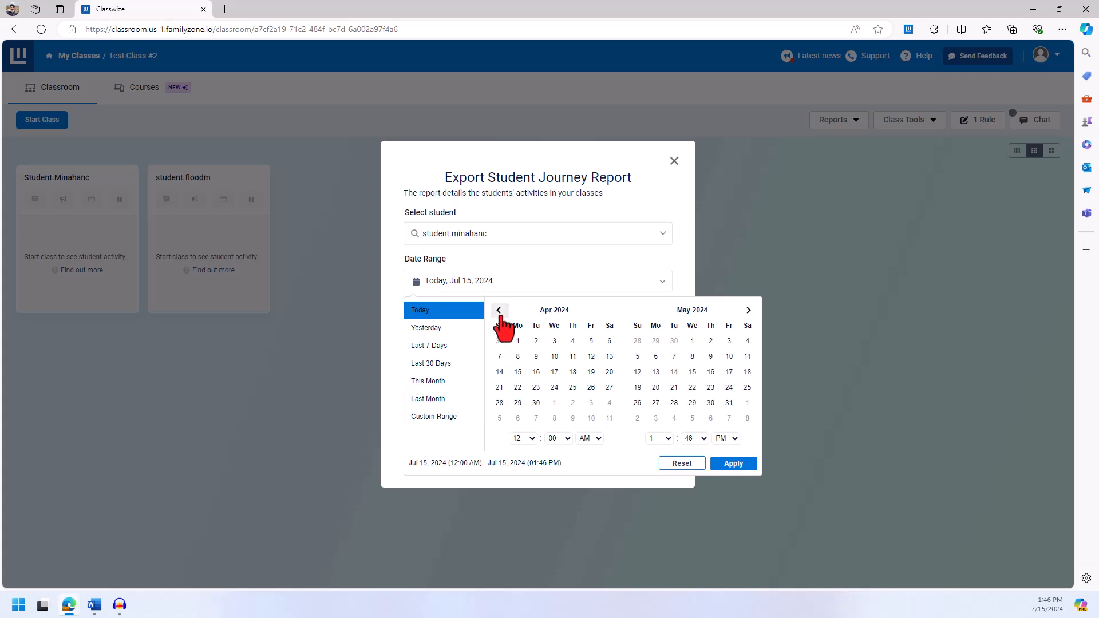
{"action": "left_click", "coordinate": [499, 310]}
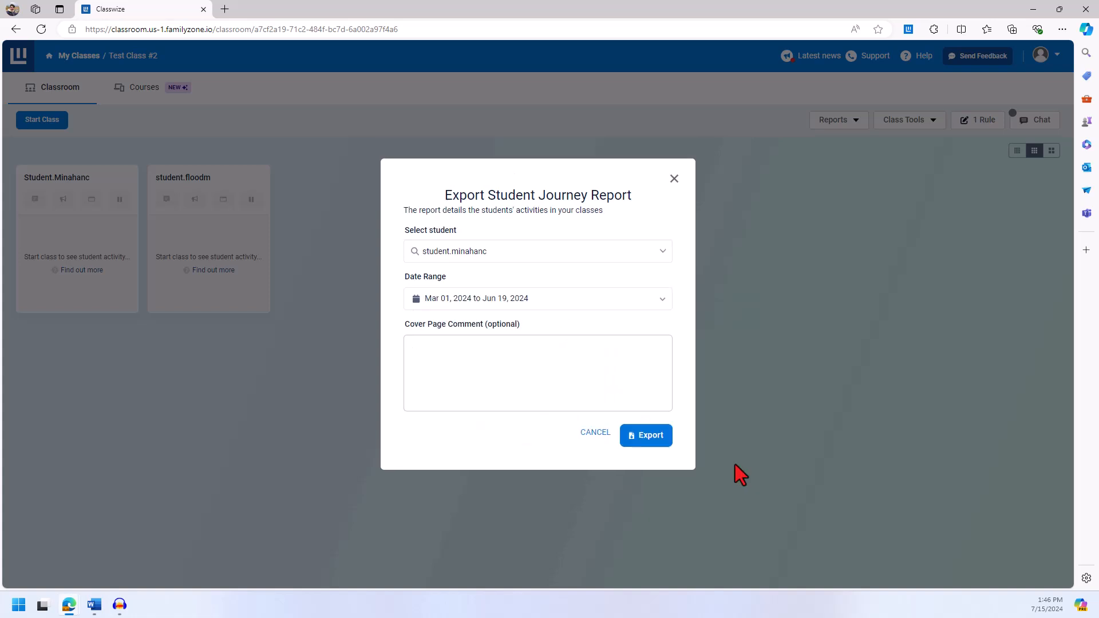
Add the cover comment 'Cod' and export the report by email
{"action": "type", "text": "Cody Minahan Rep"}
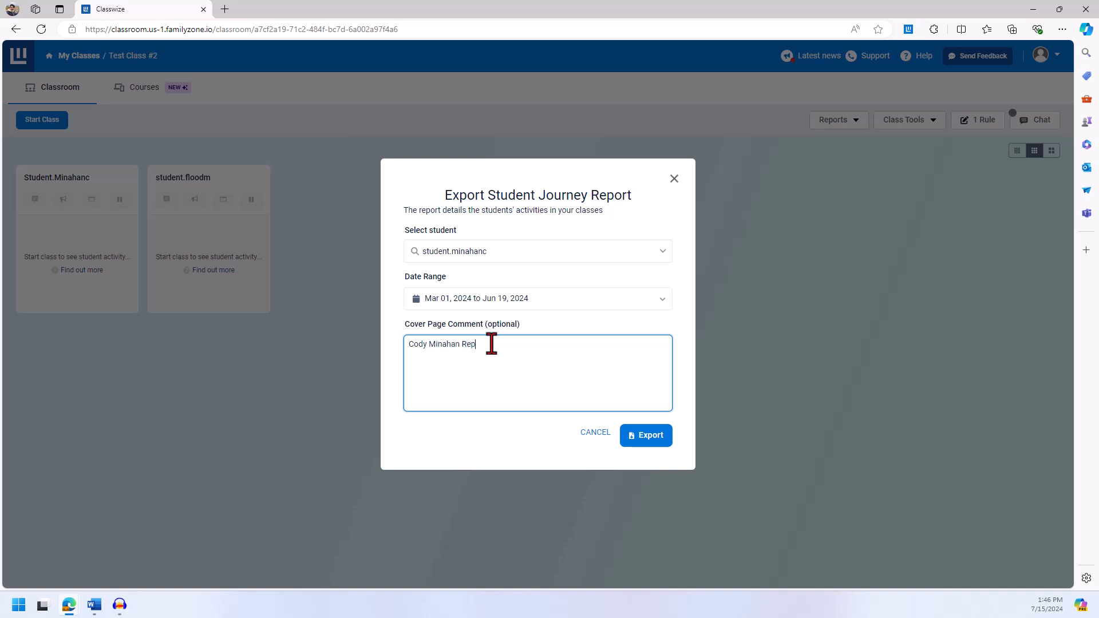
{"action": "left_click", "coordinate": [646, 435]}
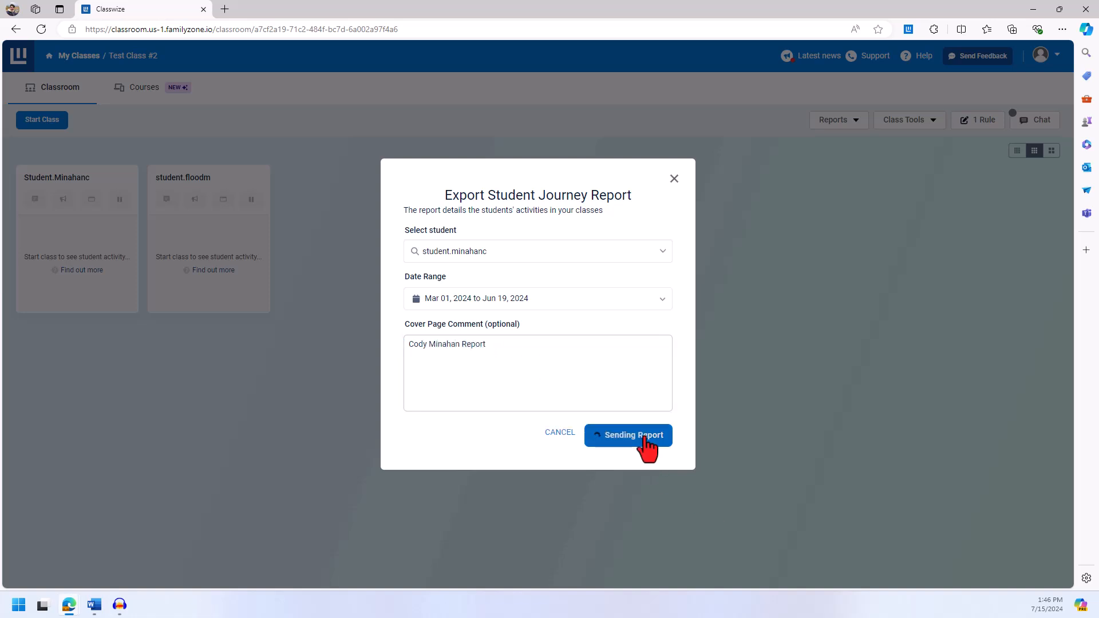
{"action": "left_click", "coordinate": [628, 435]}
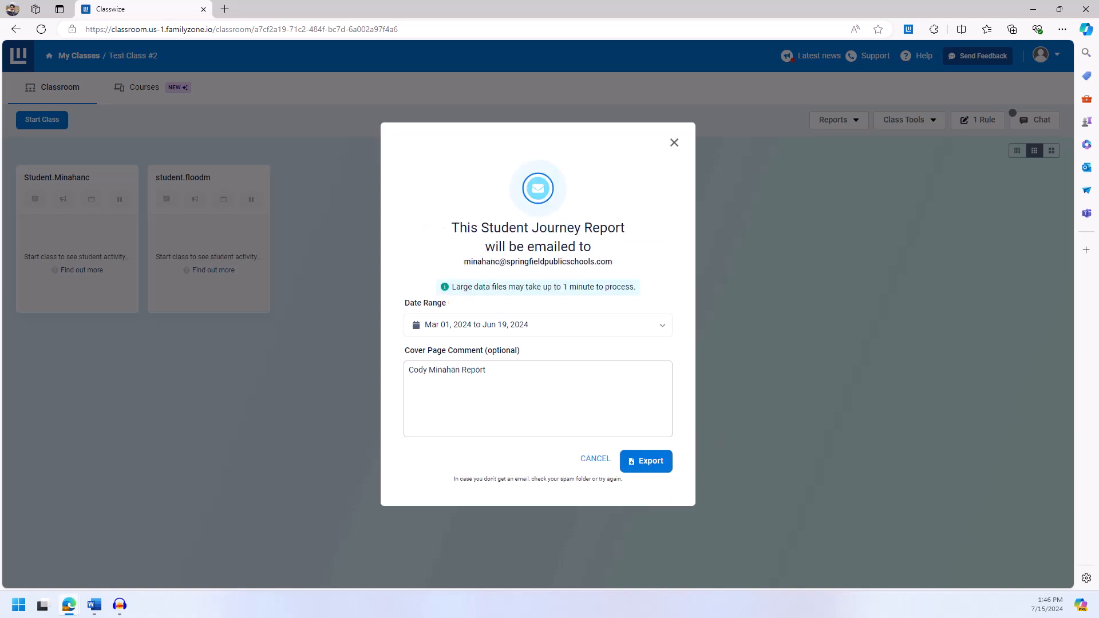
{"action": "left_click", "coordinate": [645, 460]}
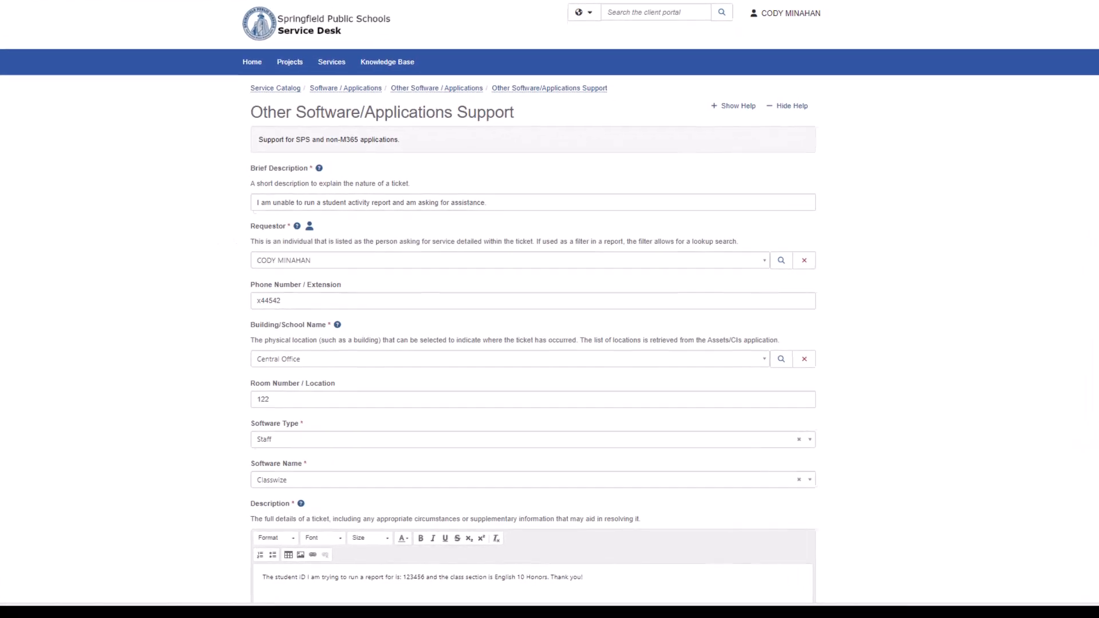
Scroll through the Service Desk ticket form for the Classwize report request
{"action": "scroll", "scroll_direction": "down", "scroll_amount": 3}
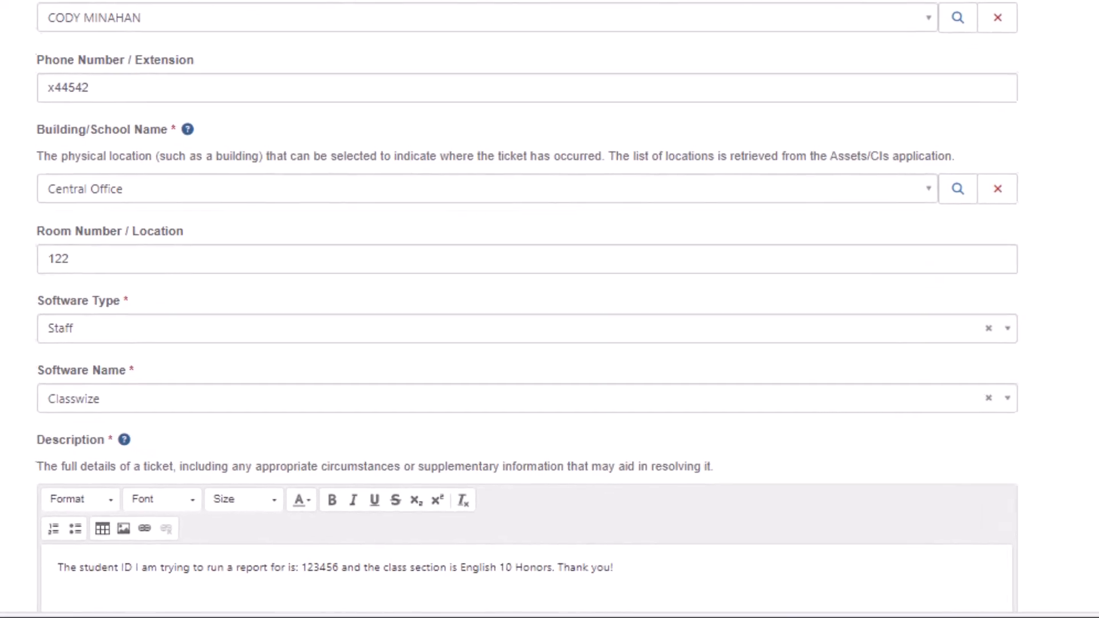